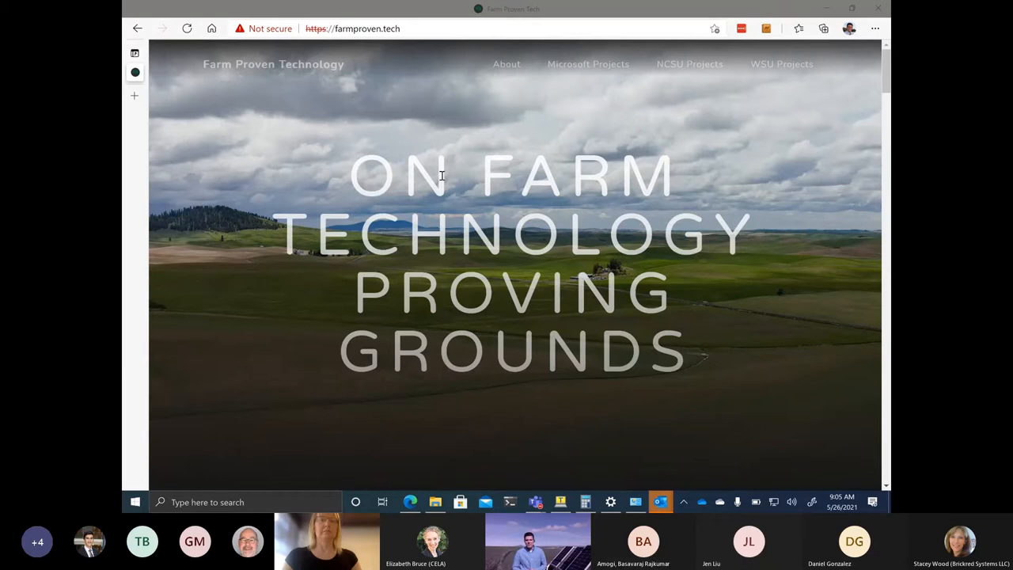
Scroll the farmproven.tech home page down past the banner to the Purpose section on the family farm
scroll("down", 3)
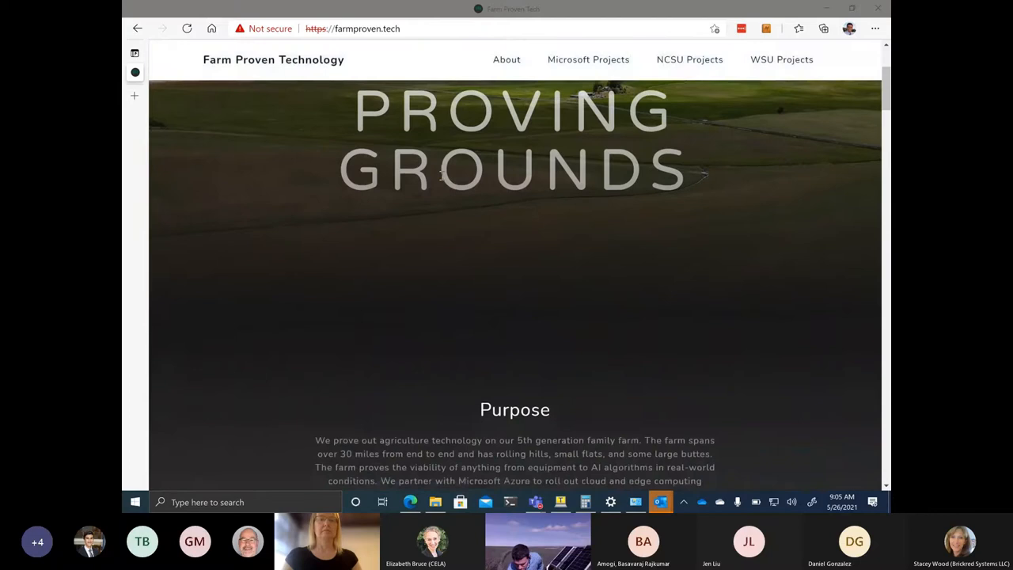
scroll("down", 3)
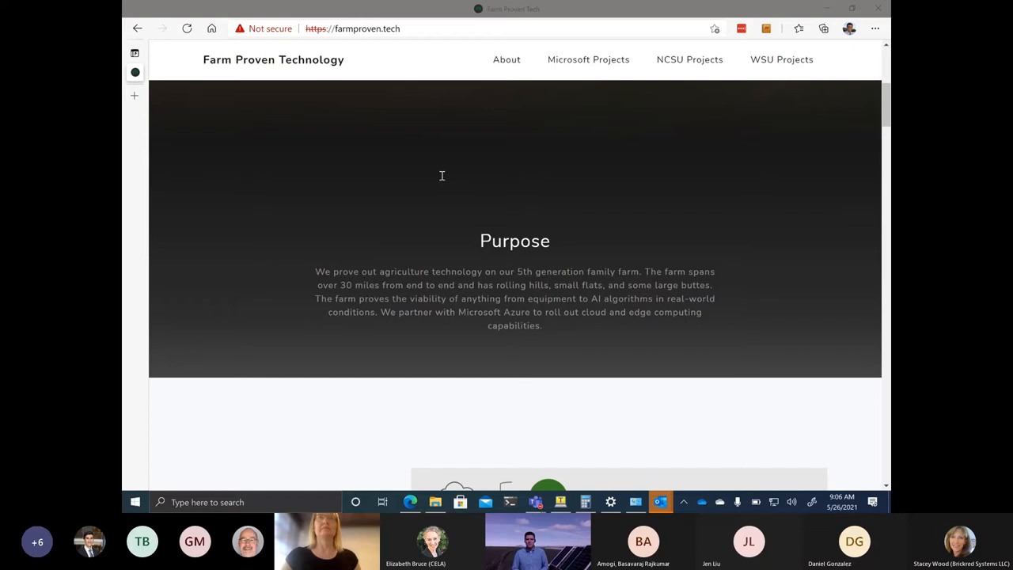
Move into the Microsoft Projects area so the farm's connectivity diagram is shown
left_click(589, 60)
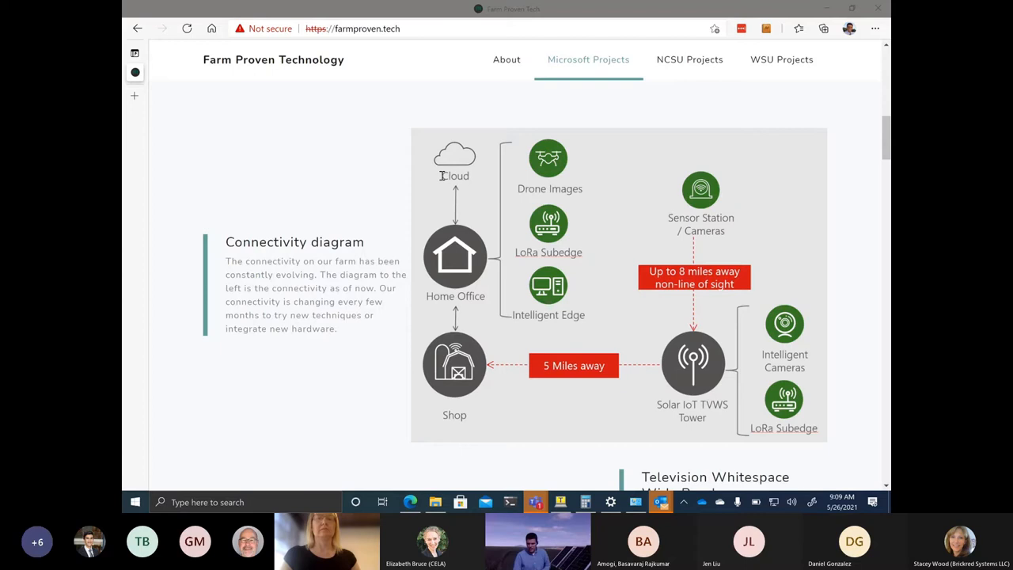
Scroll down to the Television Whitespace Wide Band section, with TVWS IoT Tower appearing below
scroll("down", 3)
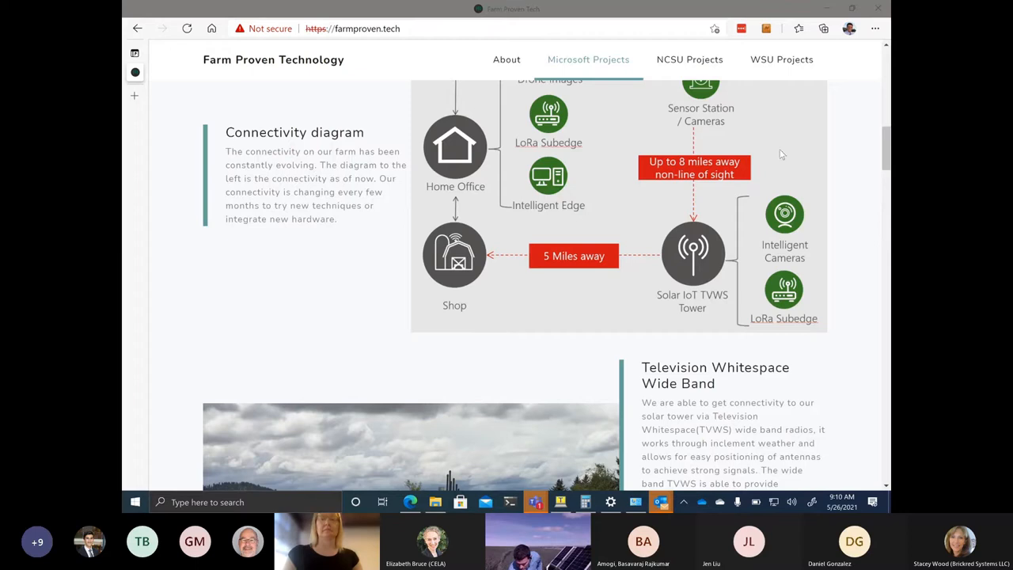
scroll("down", 3)
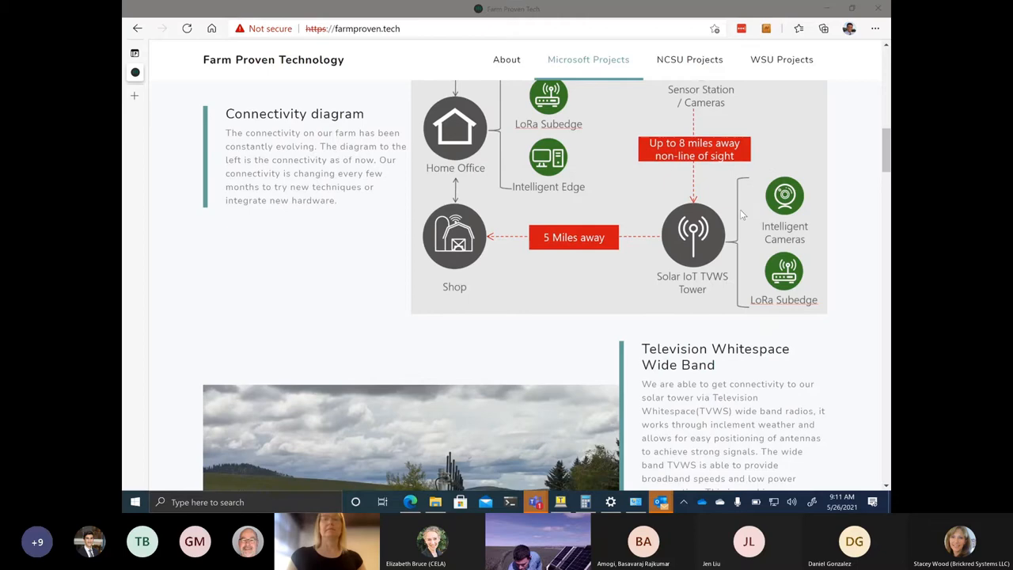
scroll("down", 3)
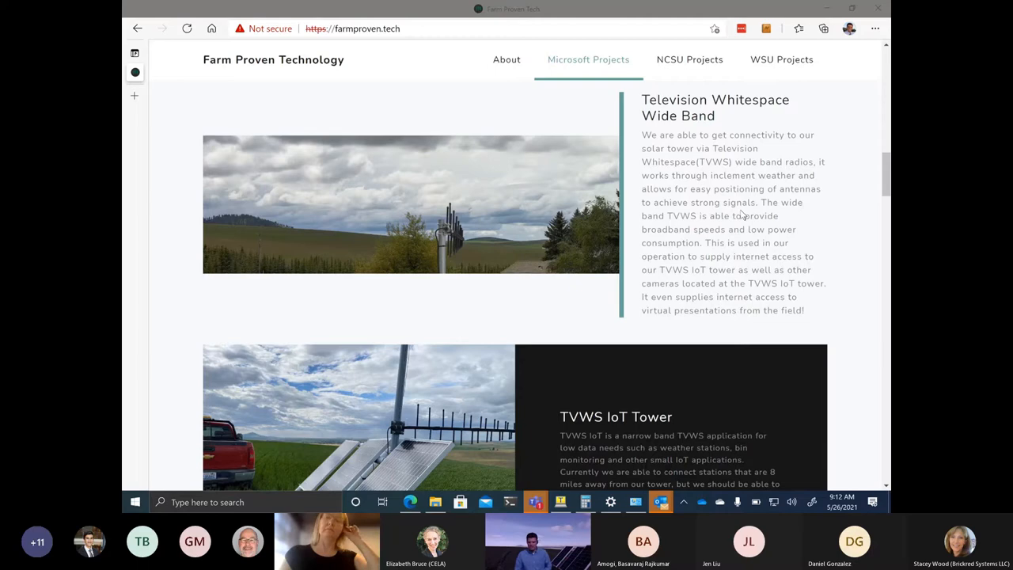
Scroll past the TVWS IoT Tower block to the TVWS IoT Setup section about the PVC-built tower
scroll("down", 3)
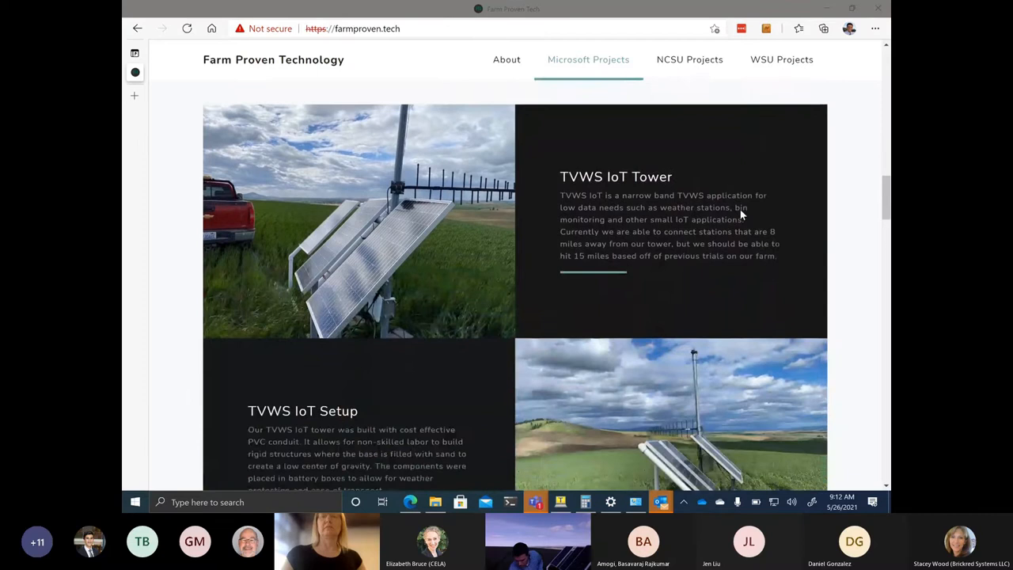
scroll("down", 3)
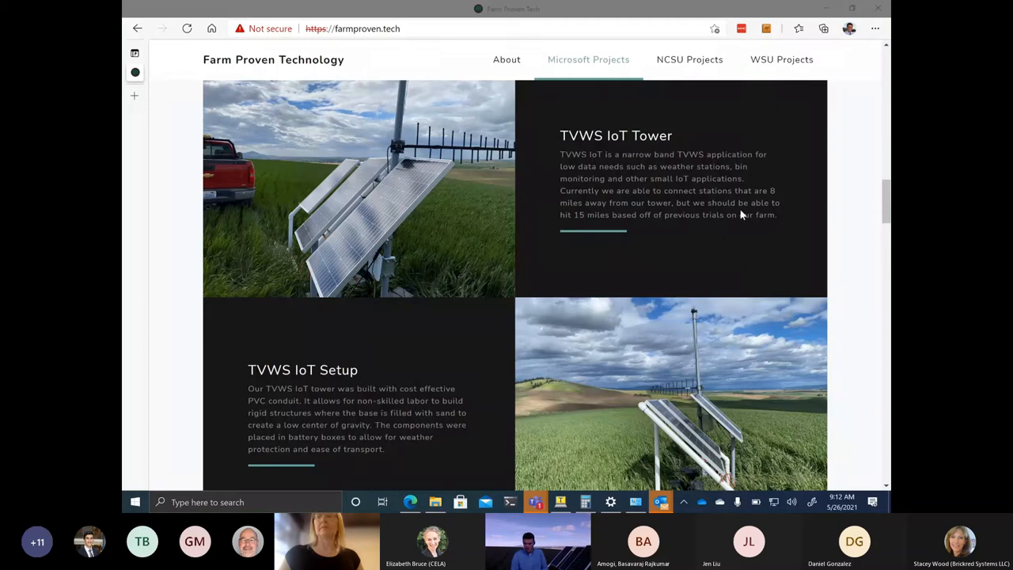
scroll("down", 3)
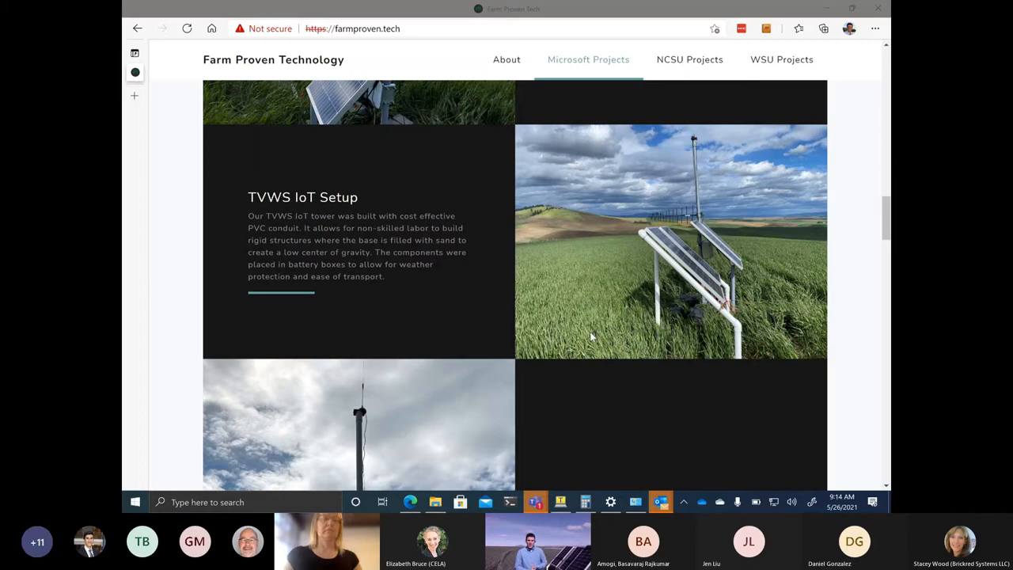
Scroll down to the TVWS IoT Tower Transport section showing the tower on a pickup
scroll("down", 3)
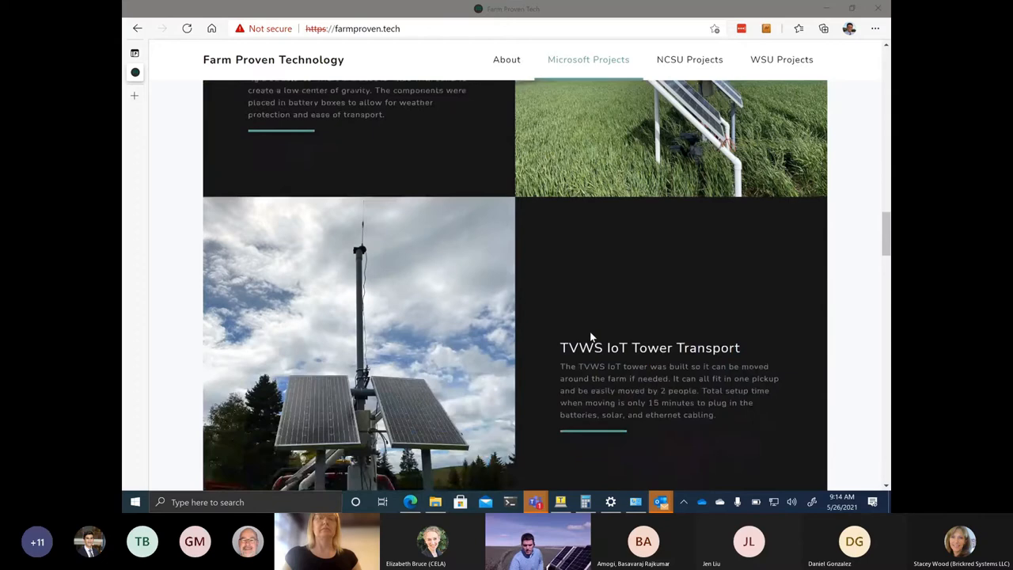
scroll("down", 3)
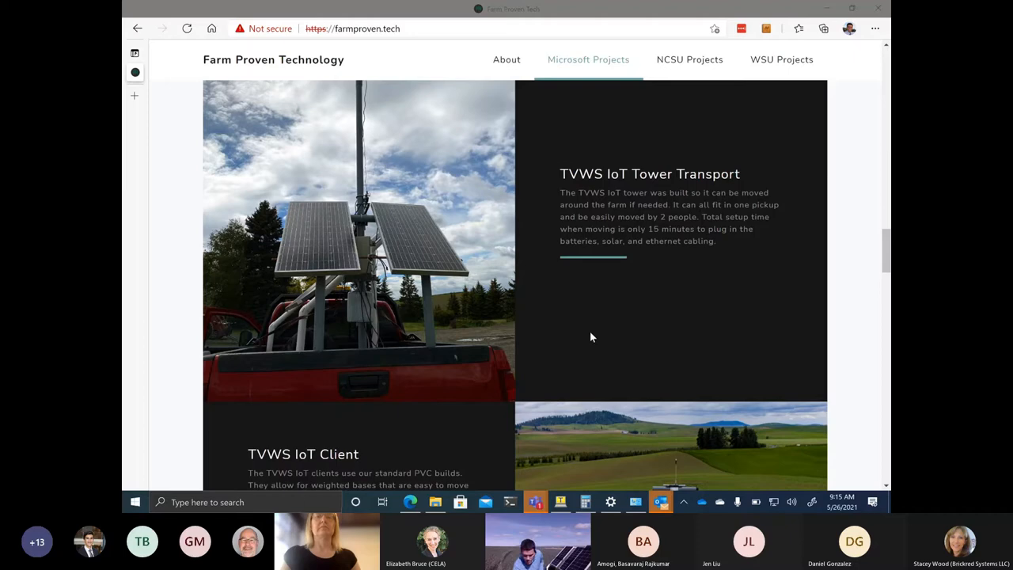
Scroll down so the TVWS IoT Client section is fully visible
scroll("down", 3)
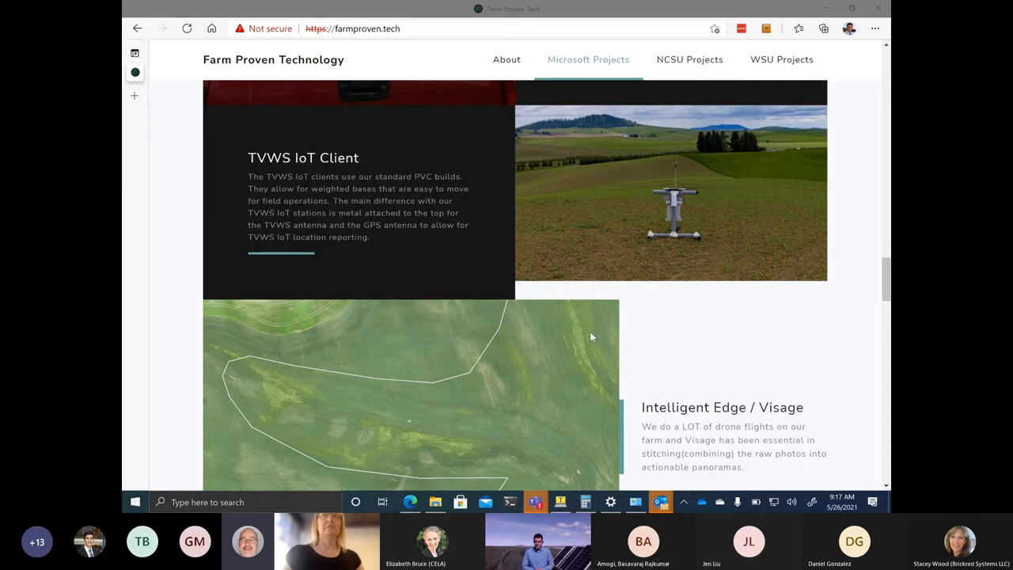
Scroll down to center the Intelligent Edge / Visage drone-mapping panorama section
scroll("down", 3)
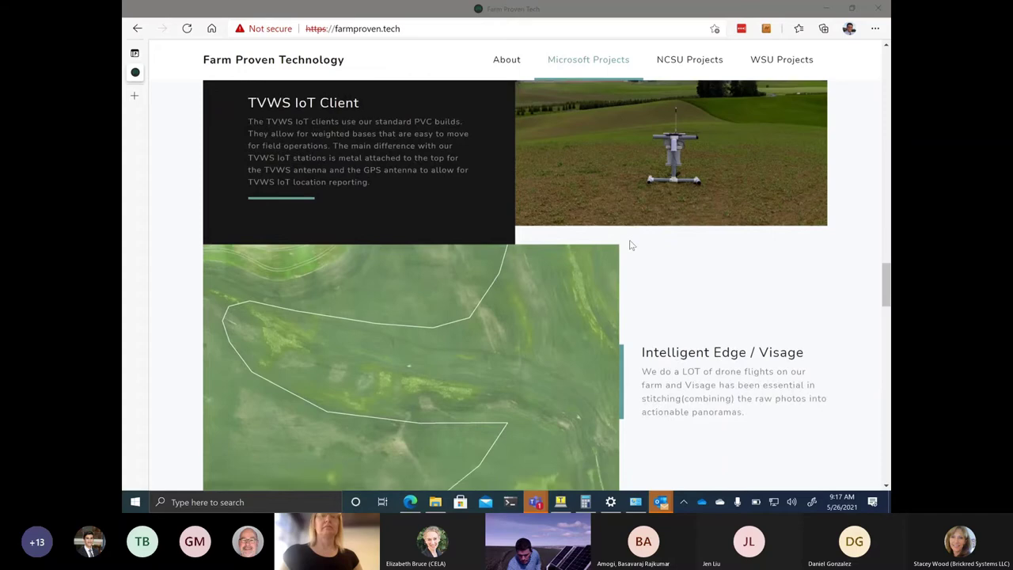
scroll("down", 3)
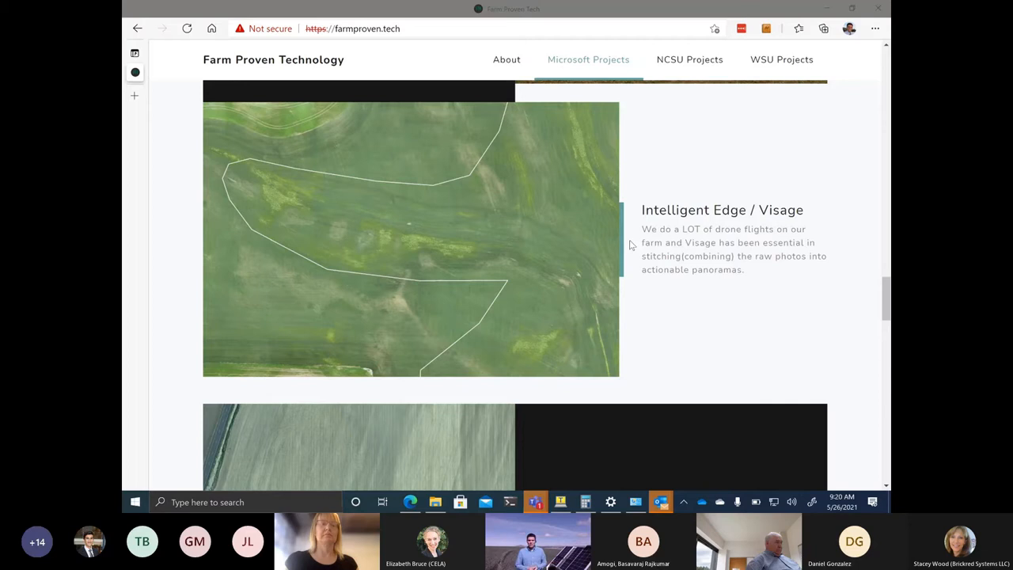
Scroll through the Visage drone image-stitching and drone-spraying write-up until NCSU Stress Cam appears
scroll("down", 3)
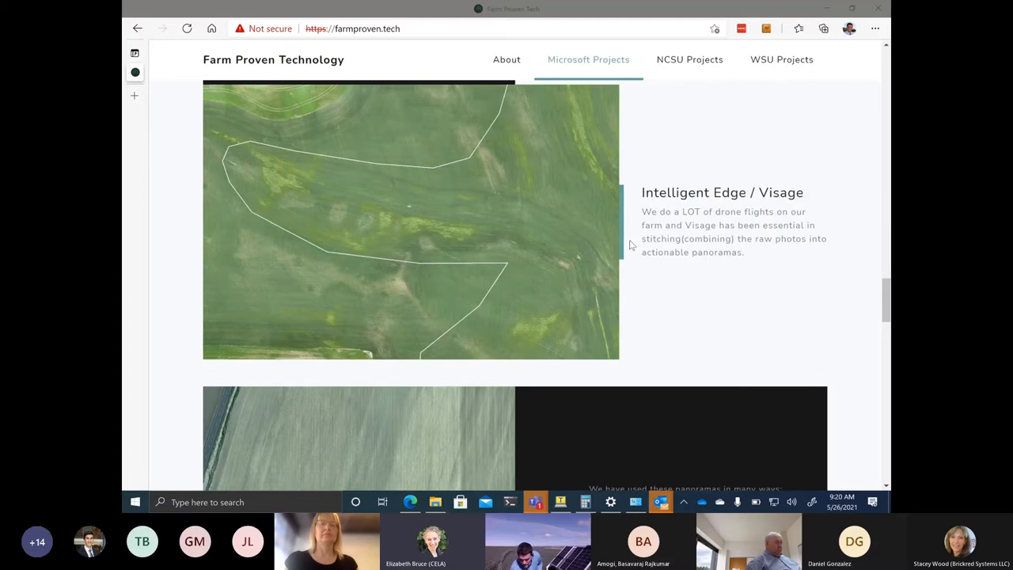
scroll("down", 3)
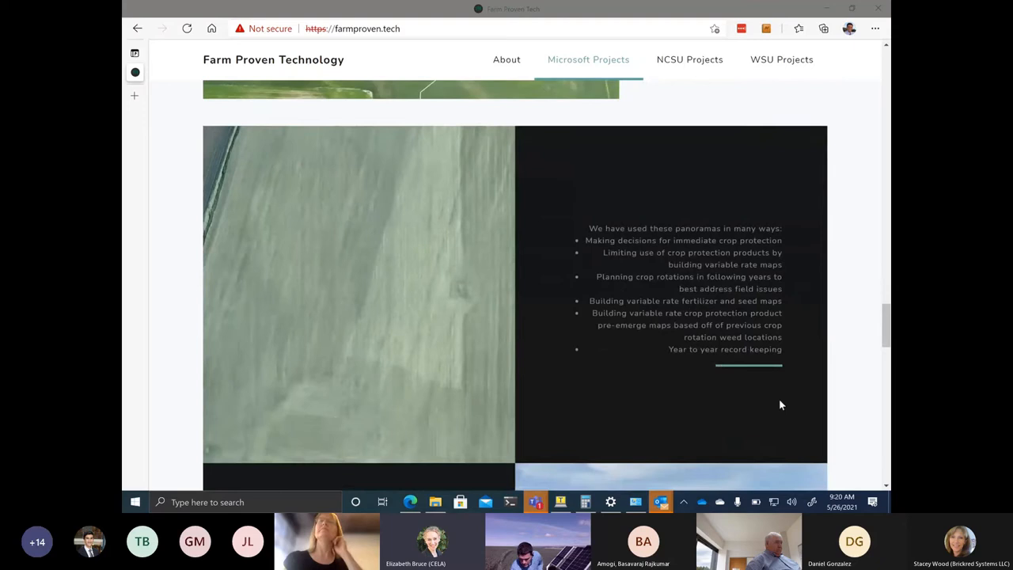
mouse_move(547, 502)
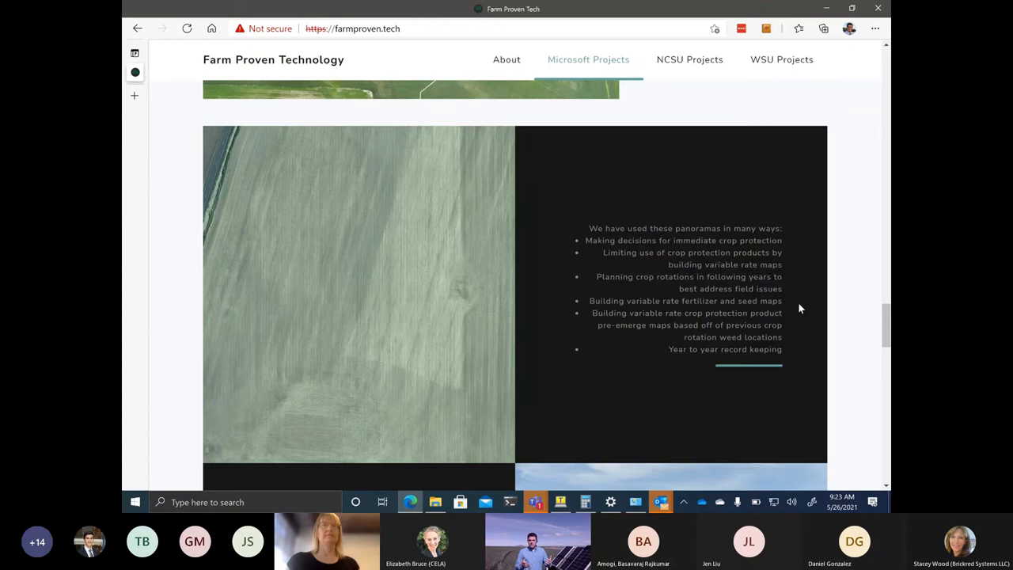
scroll("down", 3)
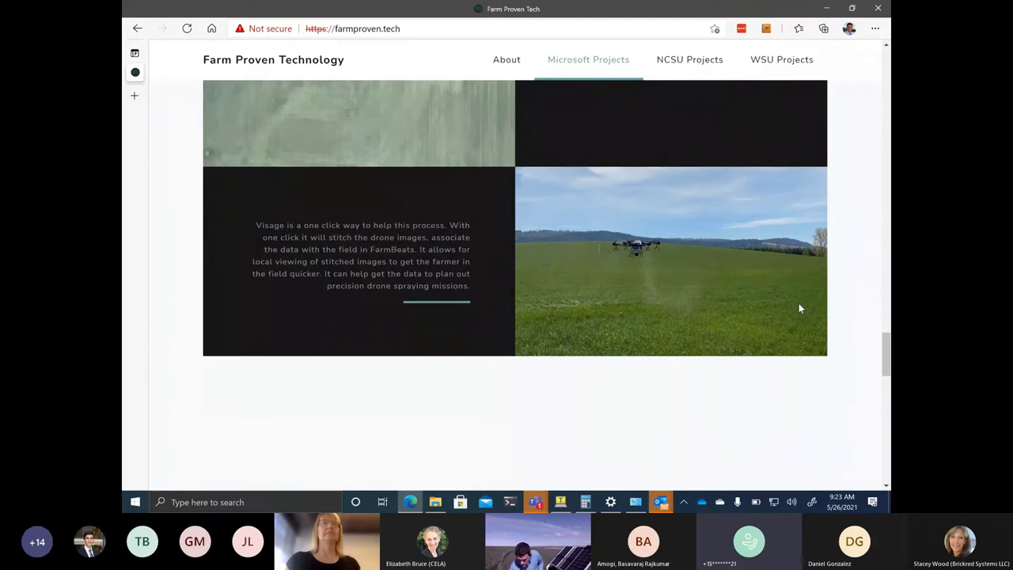
scroll("down", 3)
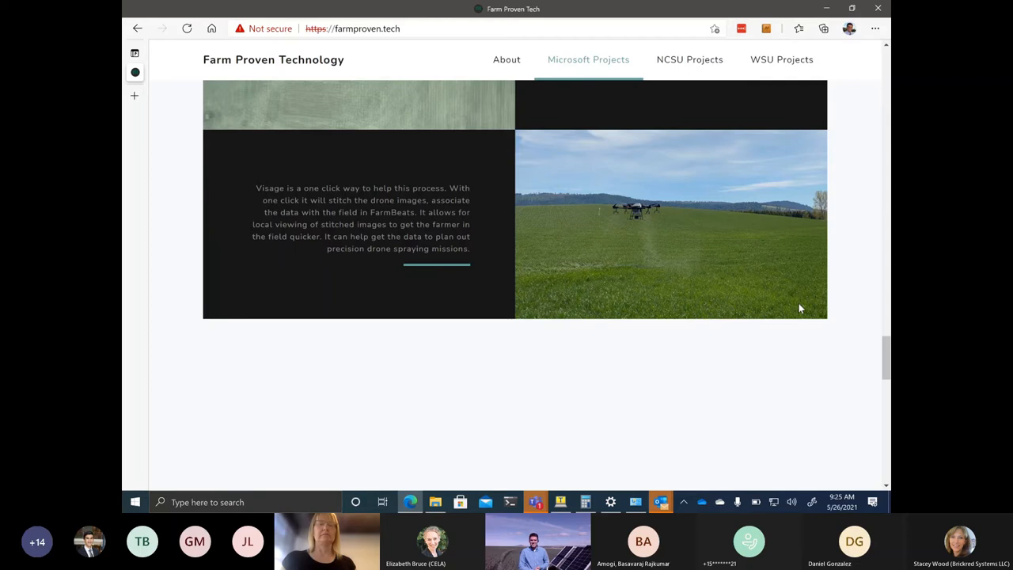
scroll("down", 3)
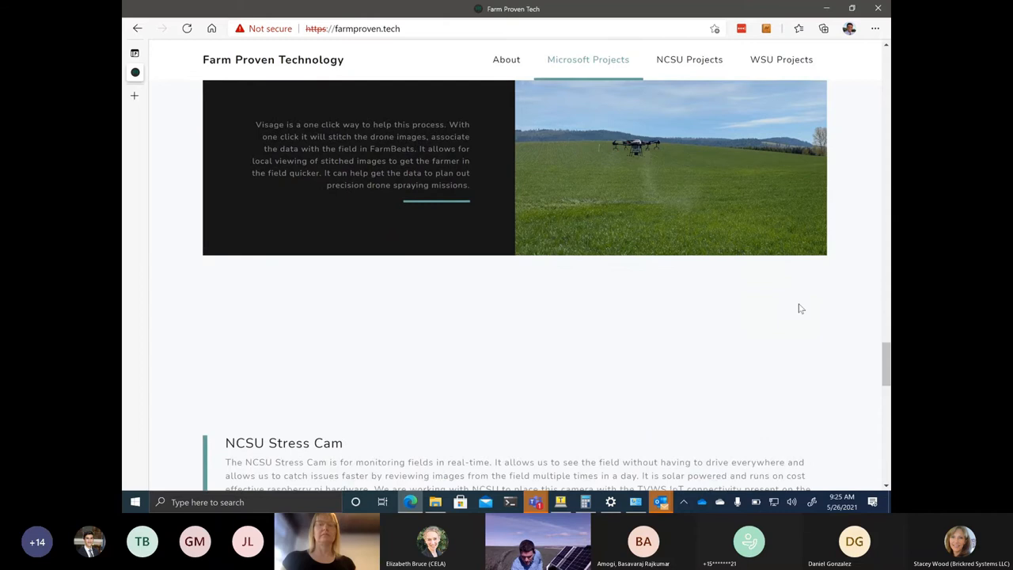
Scroll past the NCSU Stress Cam write-up to the WSU Crop Camera project under WSU Projects
scroll("down", 3)
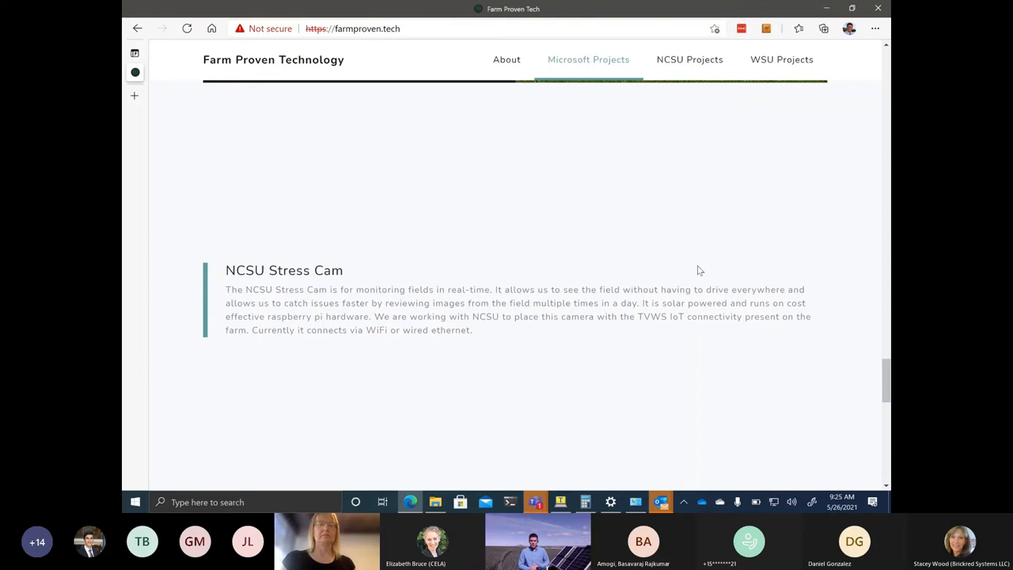
scroll("down", 3)
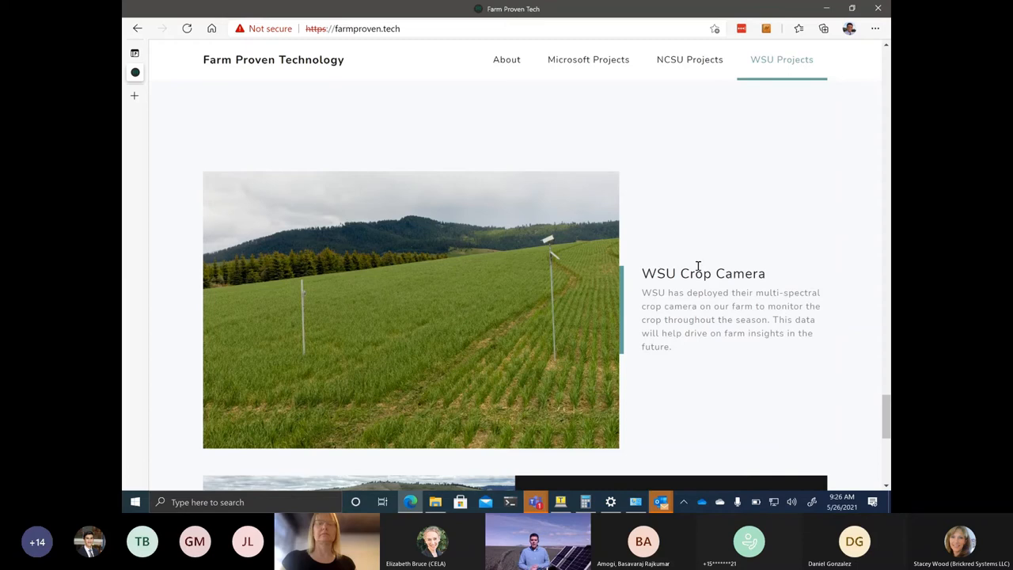
scroll("down", 3)
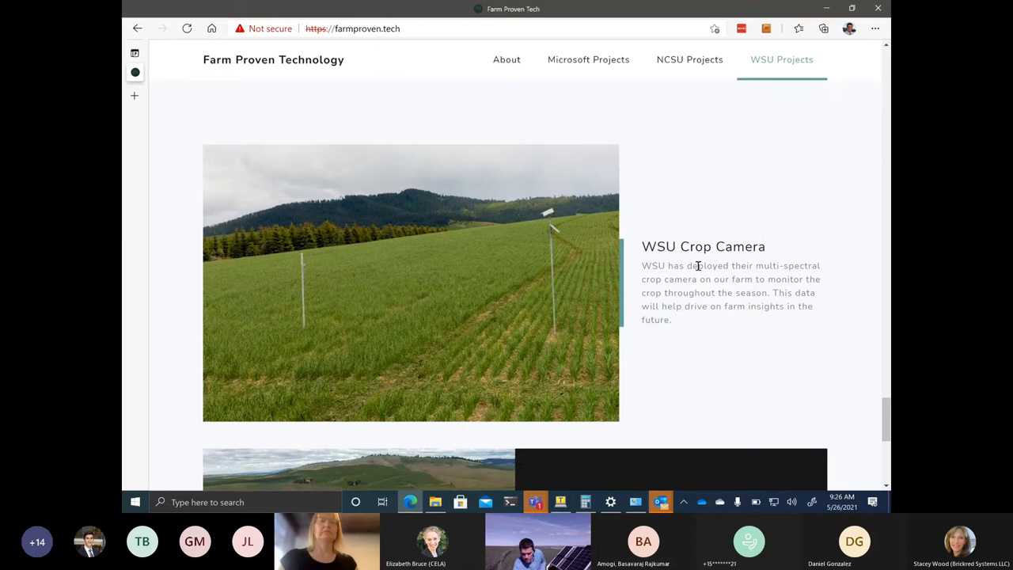
Scroll below WSU Crop Camera to the WSU Variety Crop Trials section on wheat and barley research
scroll("down", 3)
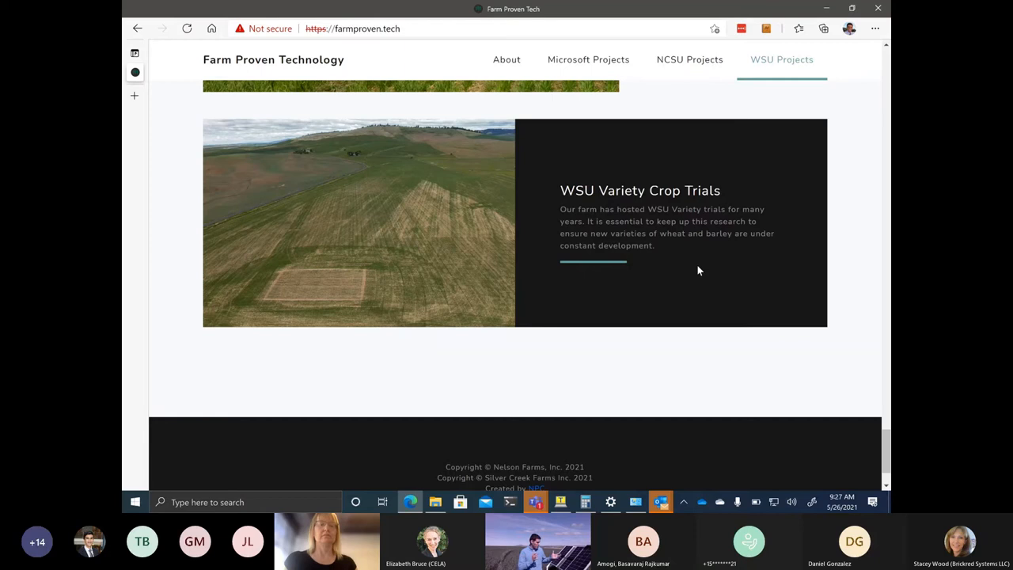
mouse_move(769, 418)
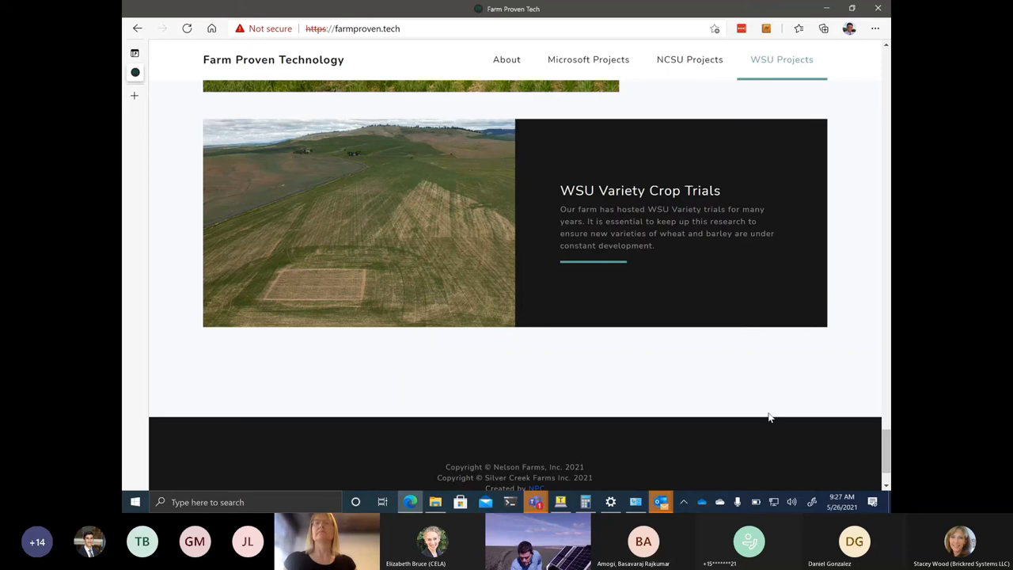
left_click(532, 501)
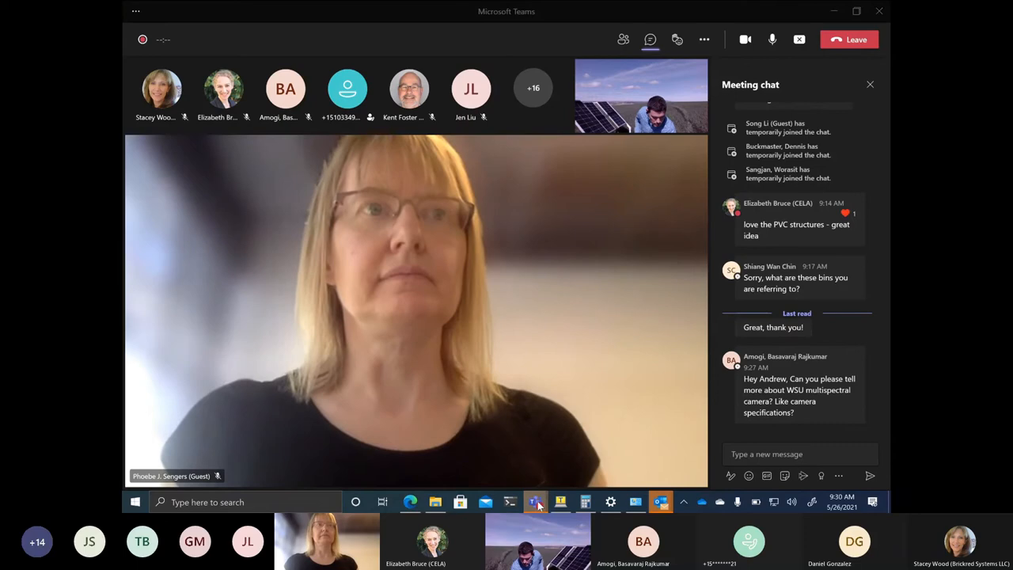
Close the FarmBeats chat, return to the meeting window and stop sharing the screen
left_click(534, 501)
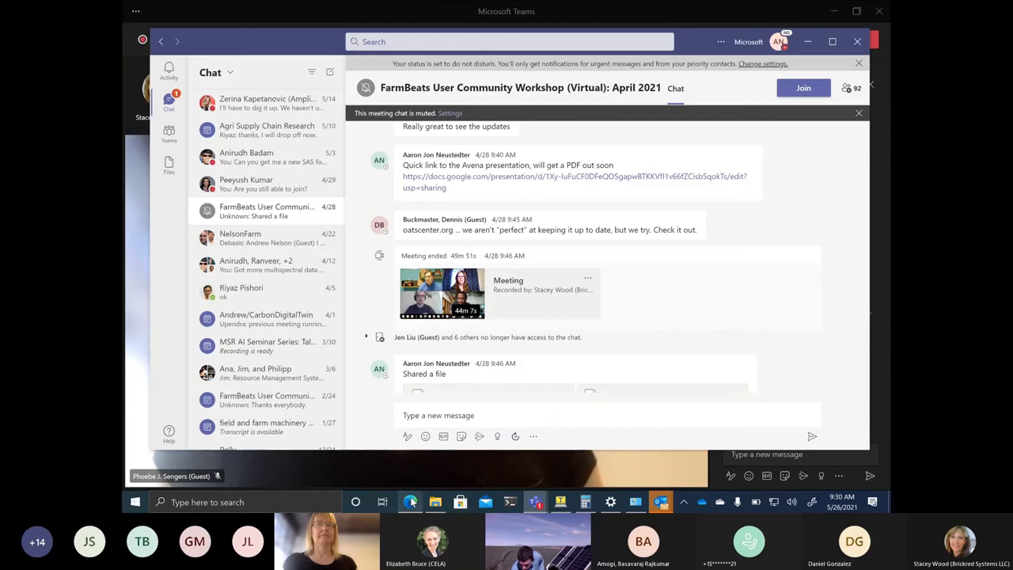
left_click(411, 501)
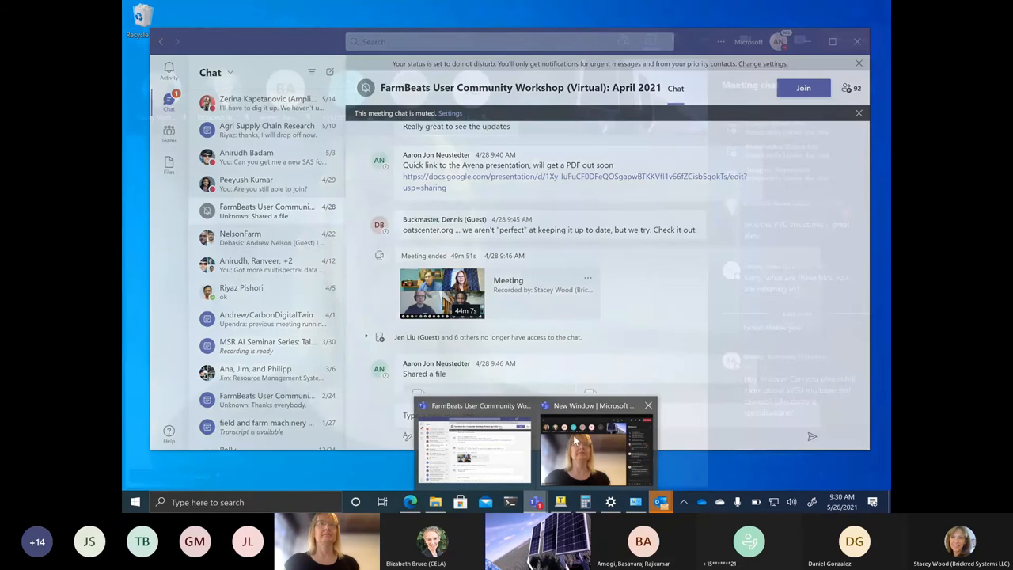
left_click(590, 446)
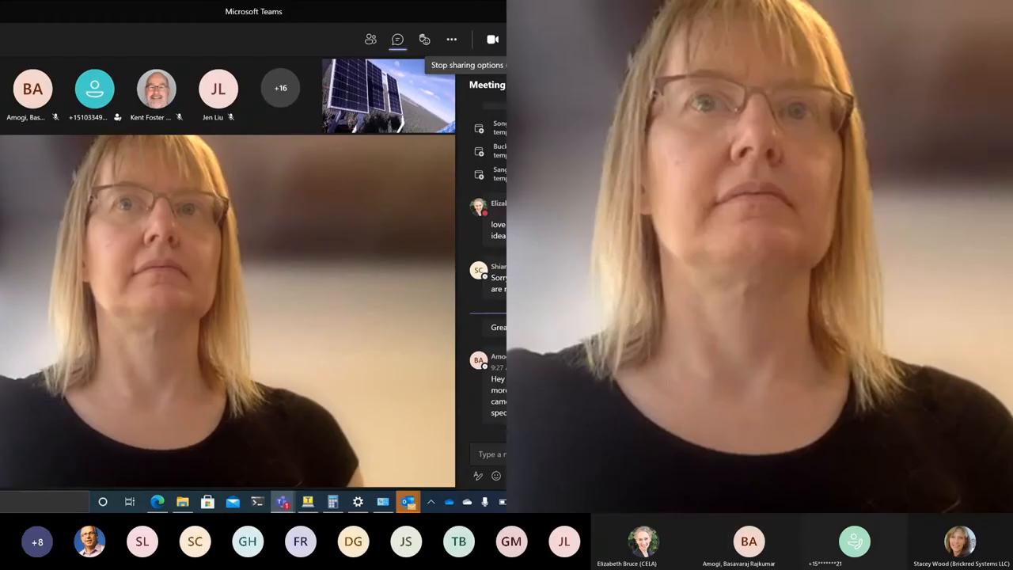